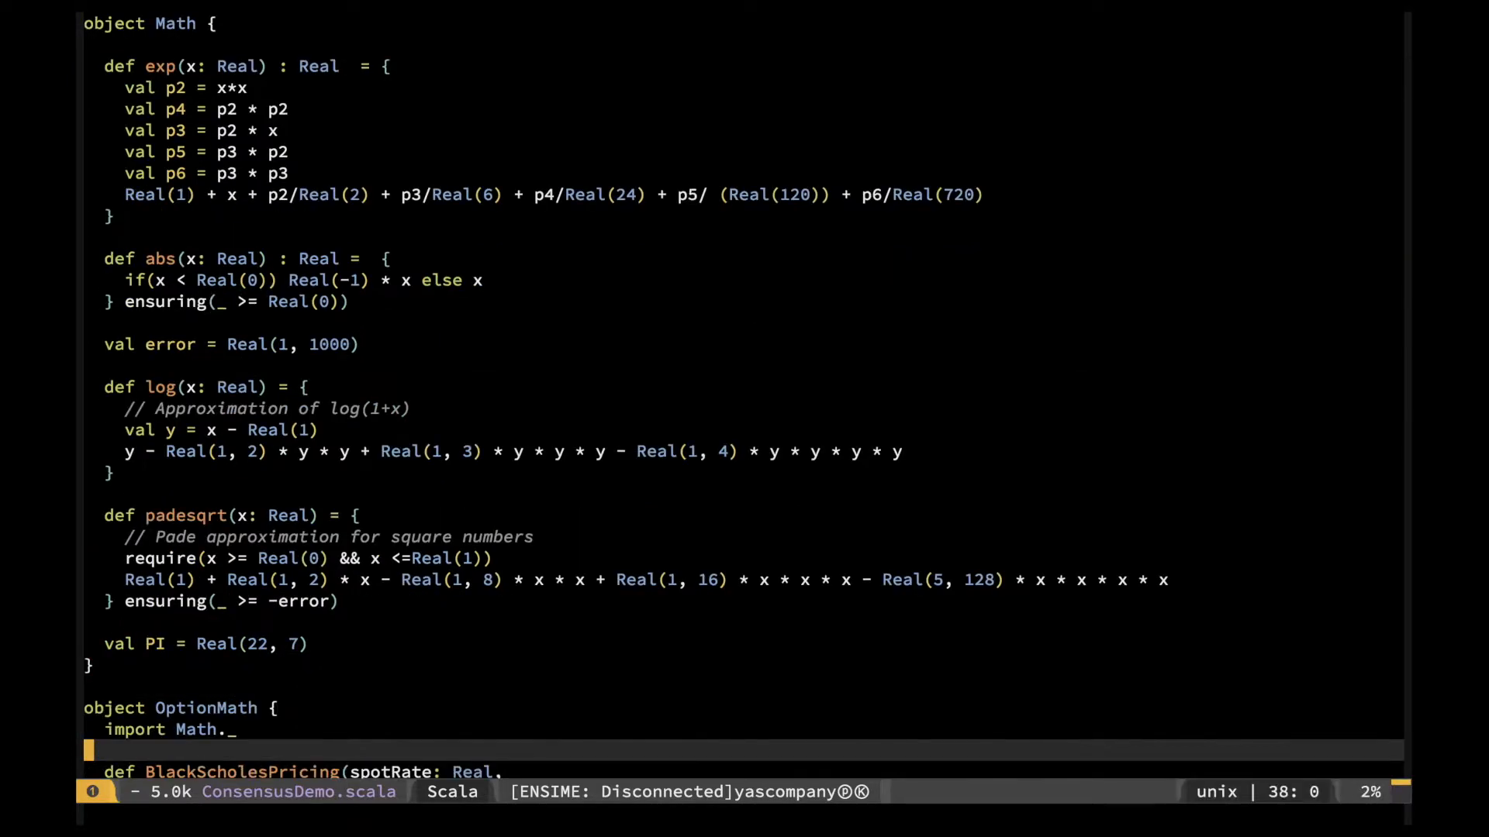
Review the pricing formula, highlighting the CNDApprox call, and scroll through the remaining contract code.
{"action": "scroll", "scroll_direction": "down", "scroll_amount": 3}
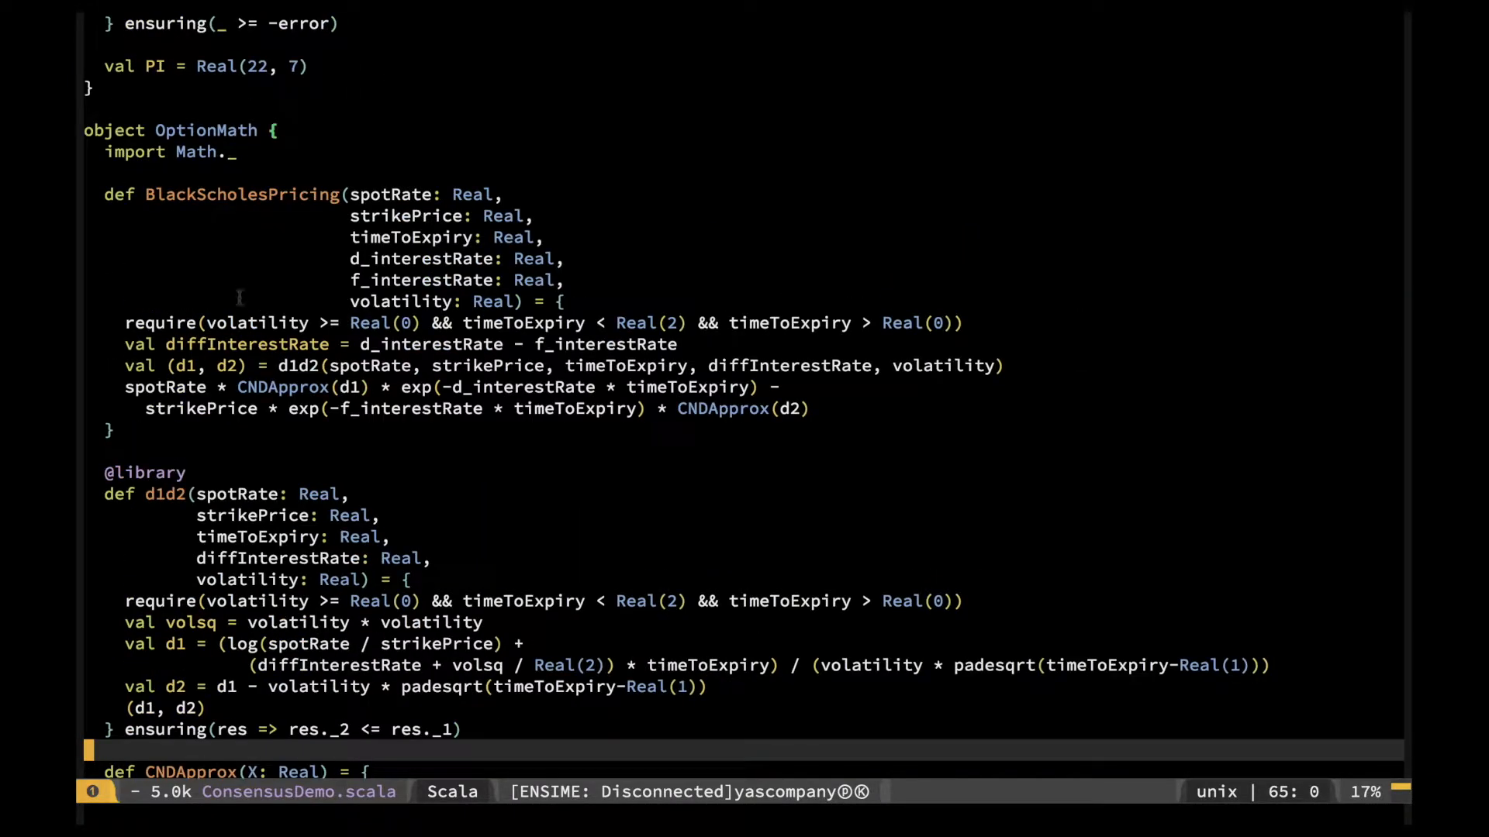
{"action": "double_click", "coordinate": [241, 193]}
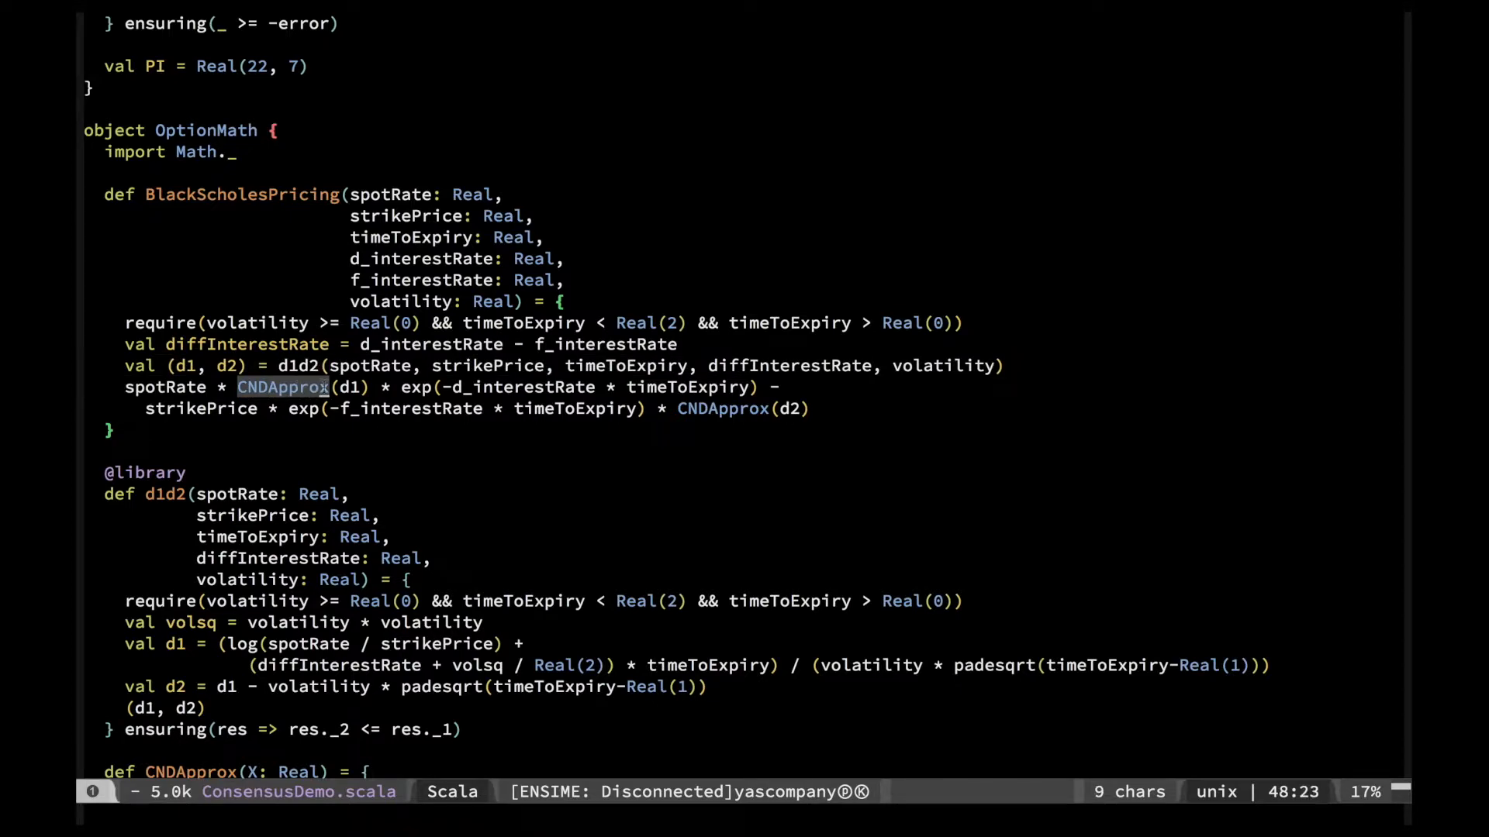
{"action": "scroll", "scroll_direction": "down", "scroll_amount": 3}
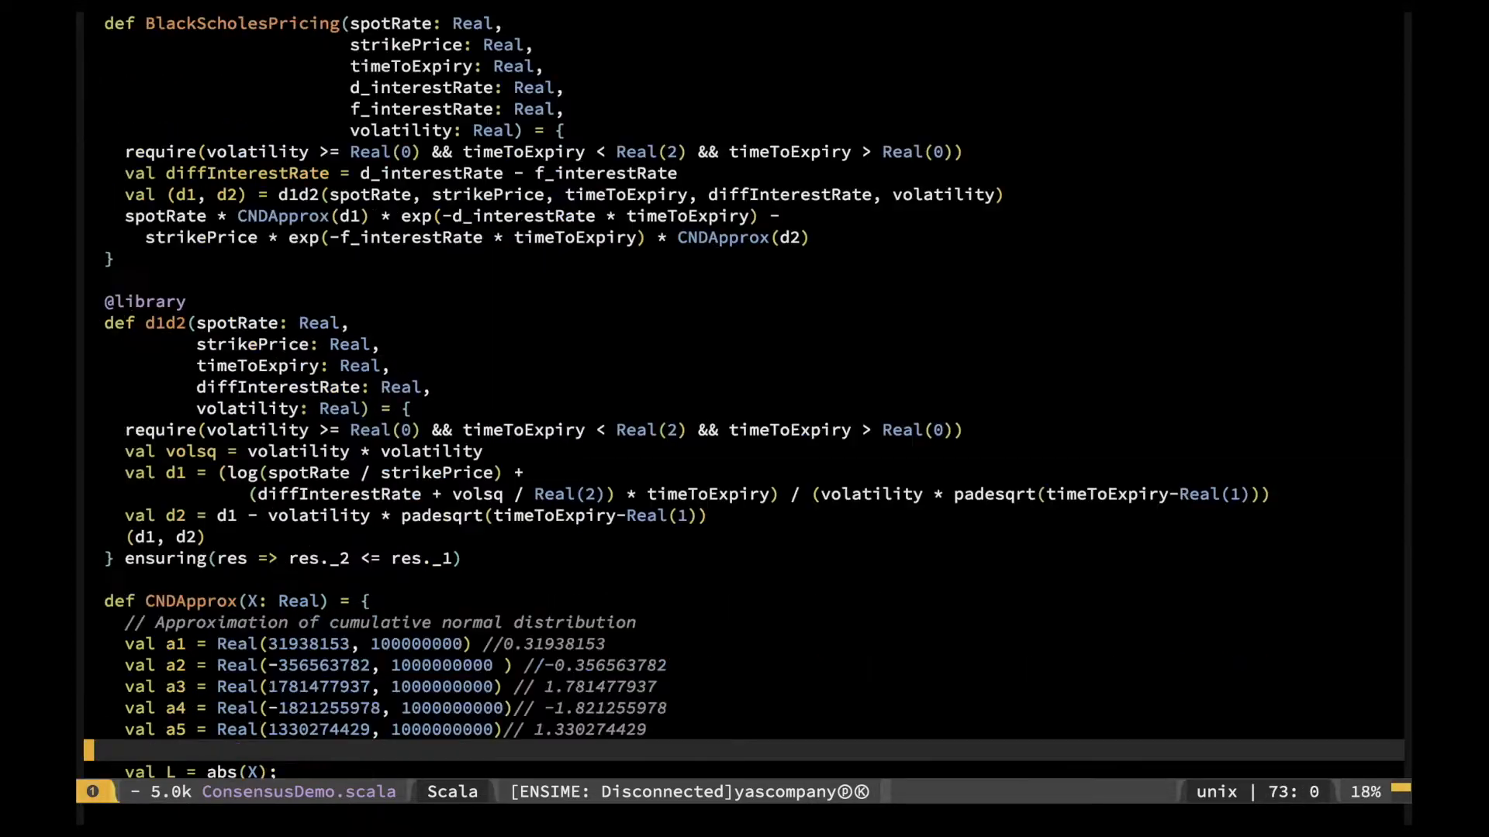
{"action": "scroll", "scroll_direction": "down", "scroll_amount": 3}
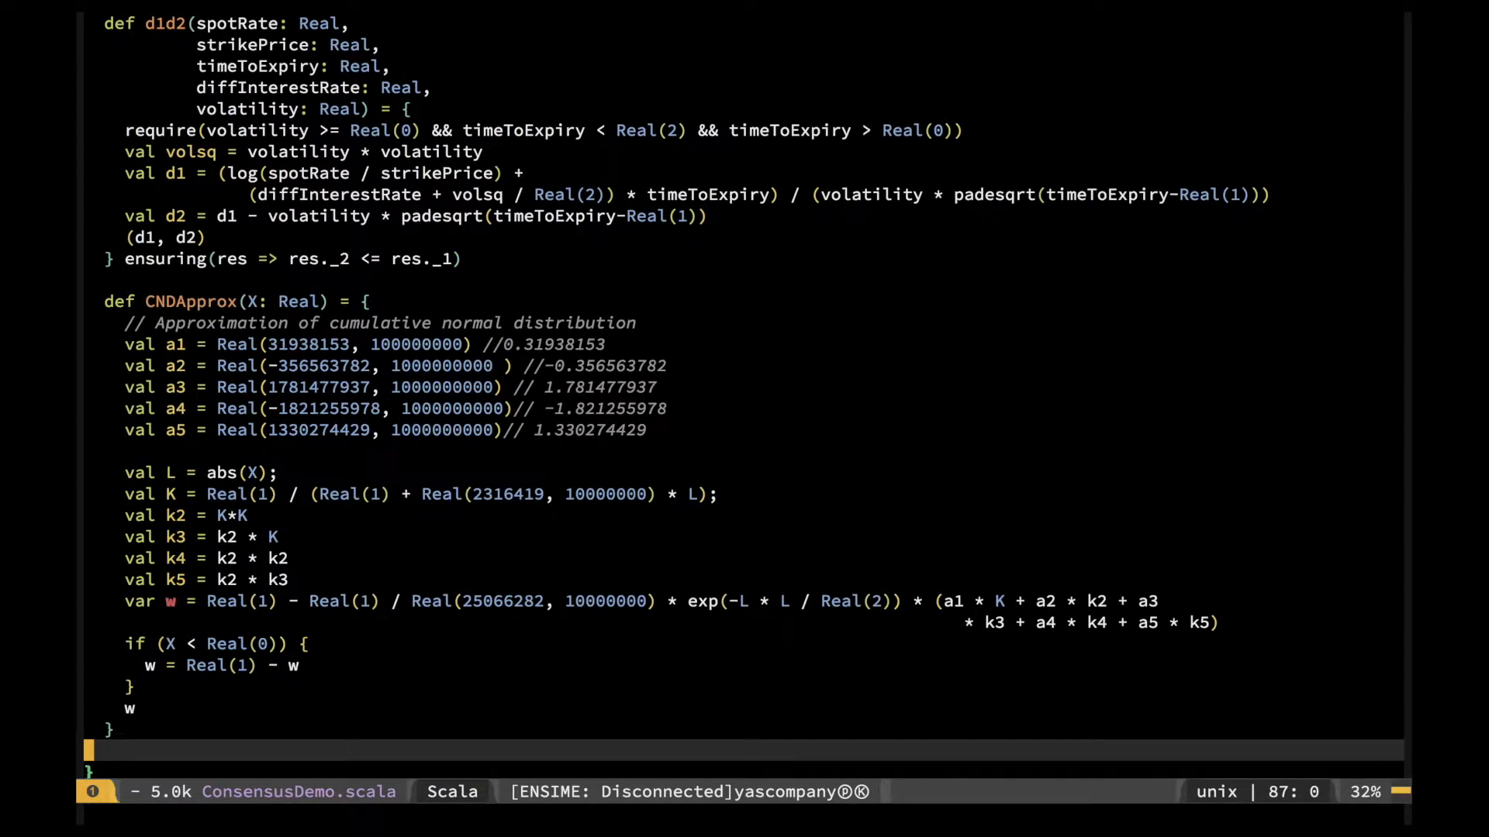
{"action": "scroll", "scroll_direction": "down", "scroll_amount": 3}
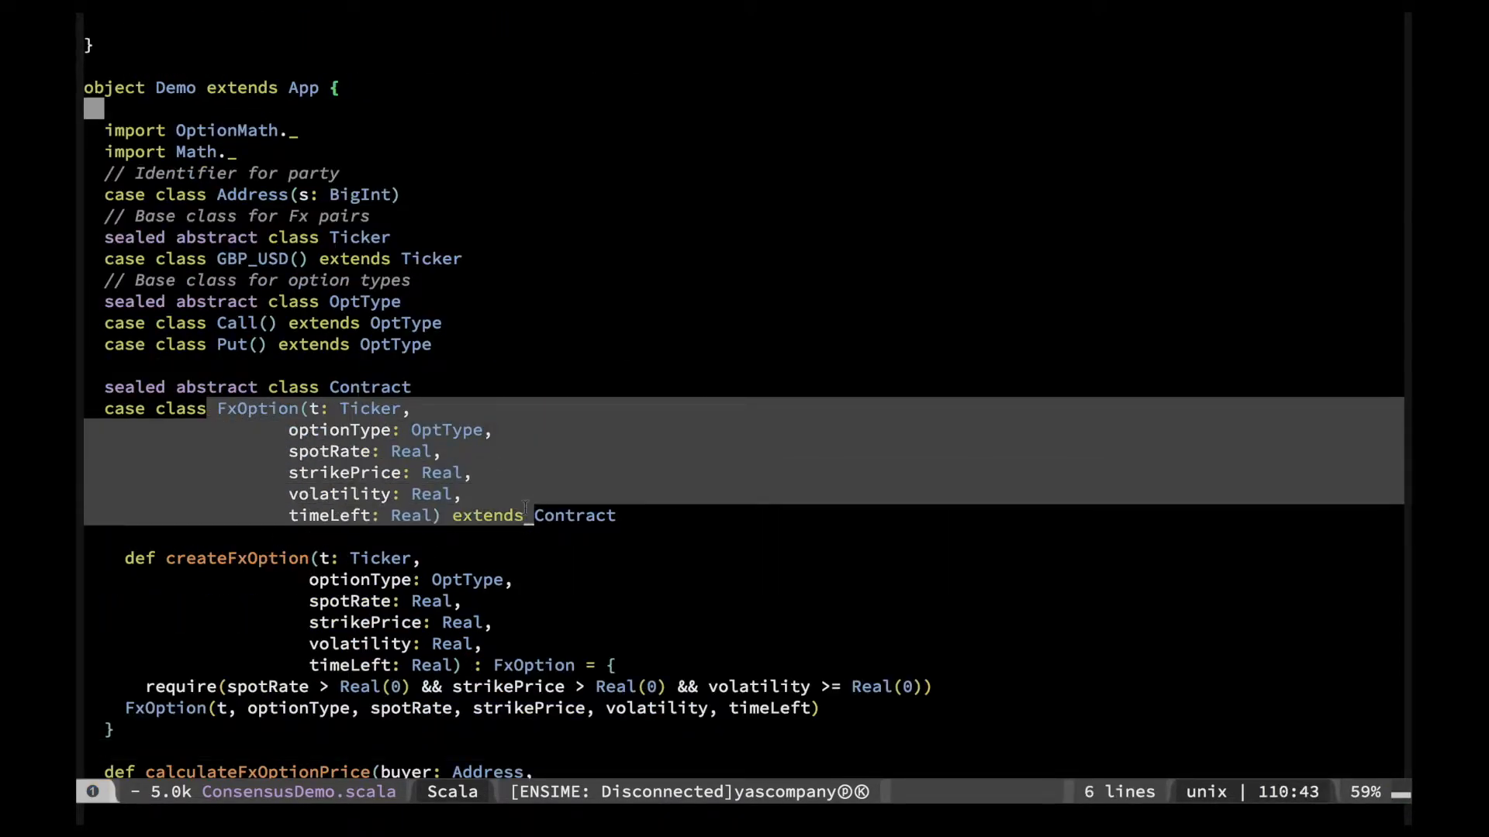
{"action": "scroll", "scroll_direction": "down", "scroll_amount": 3}
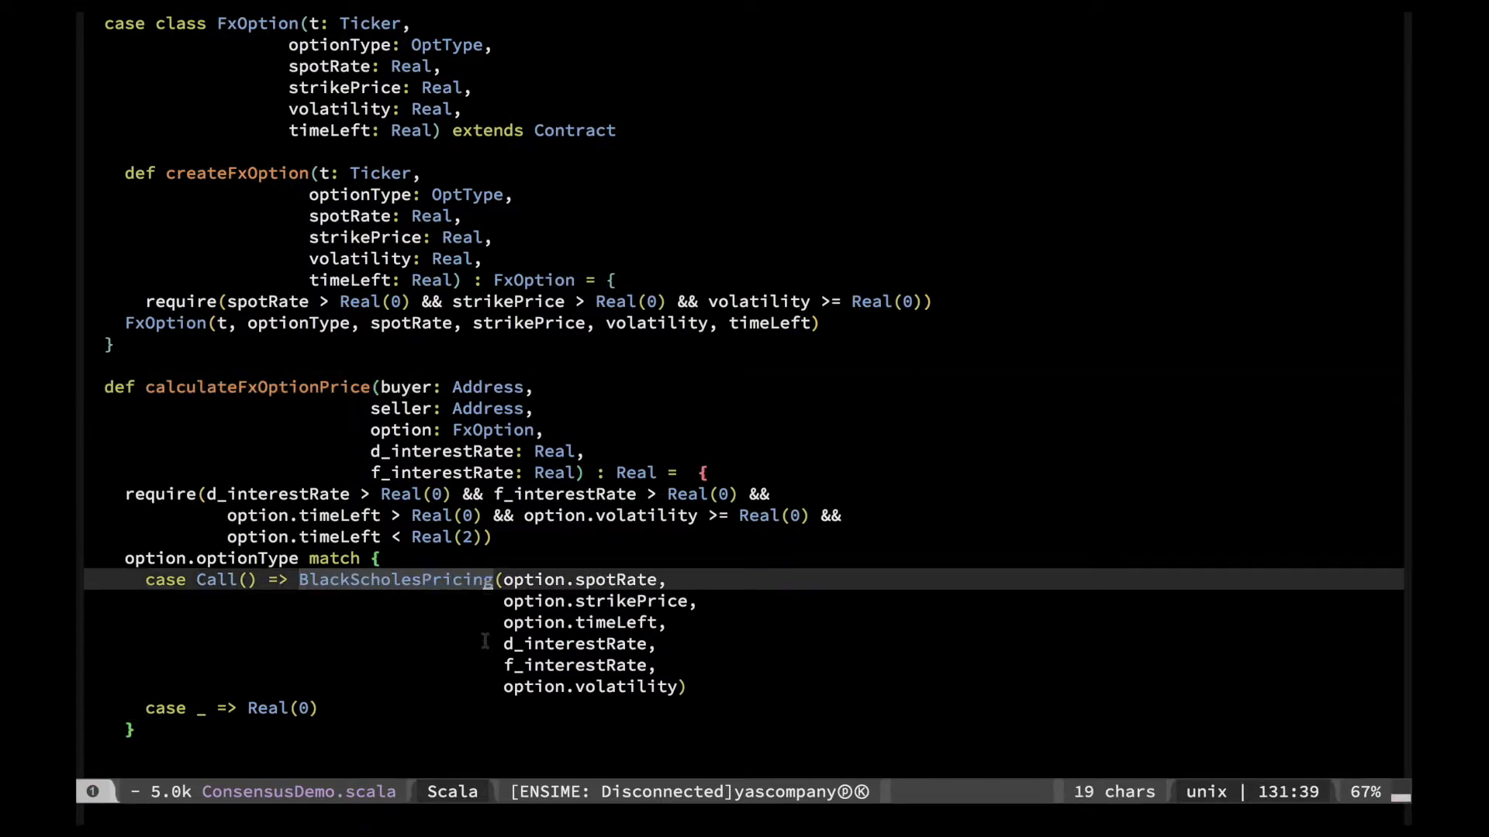
{"action": "scroll", "scroll_direction": "down", "scroll_amount": 3}
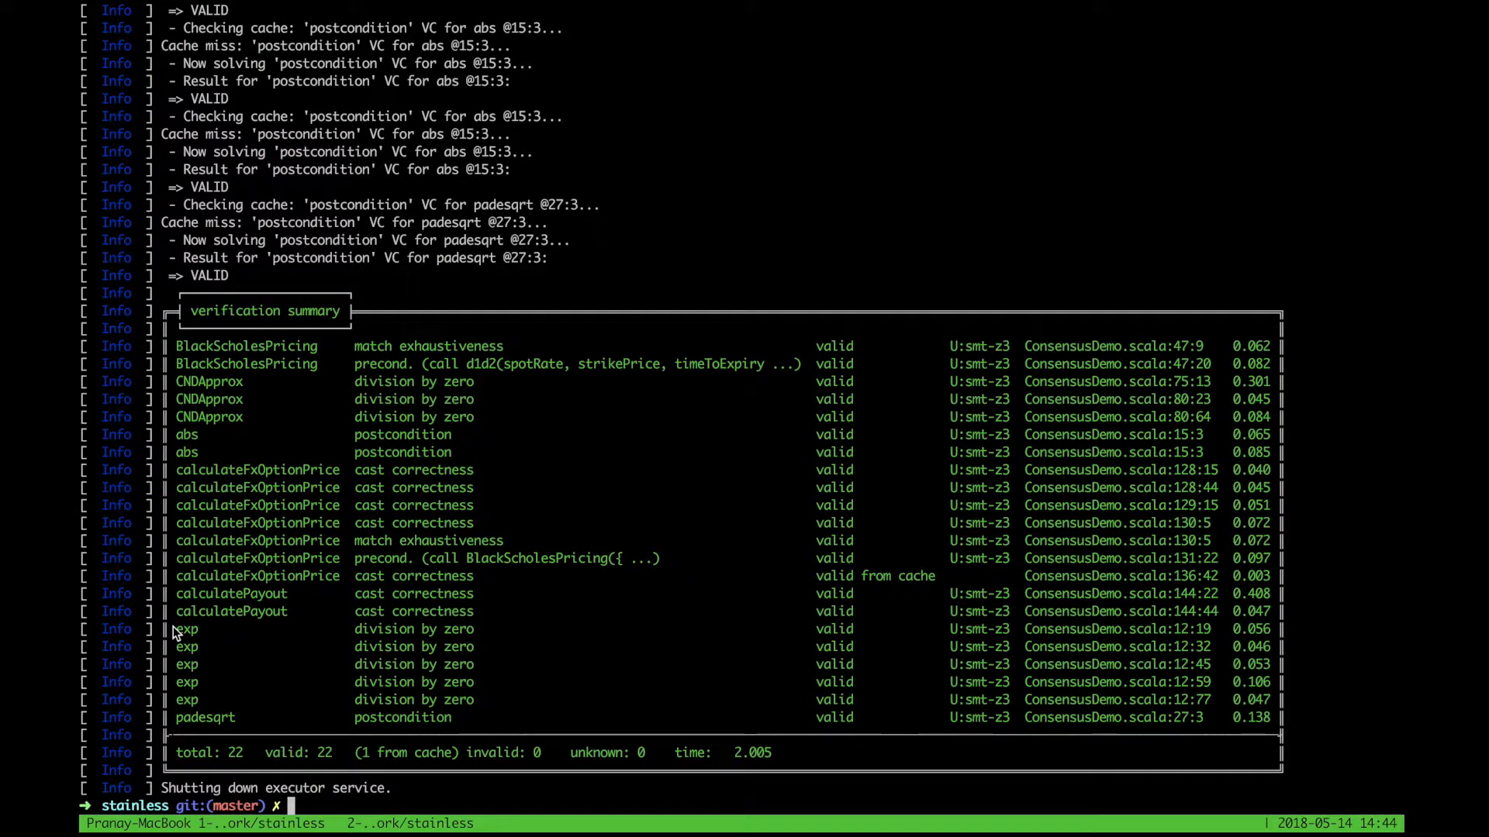
{"action": "mouse_move", "coordinate": [175, 719]}
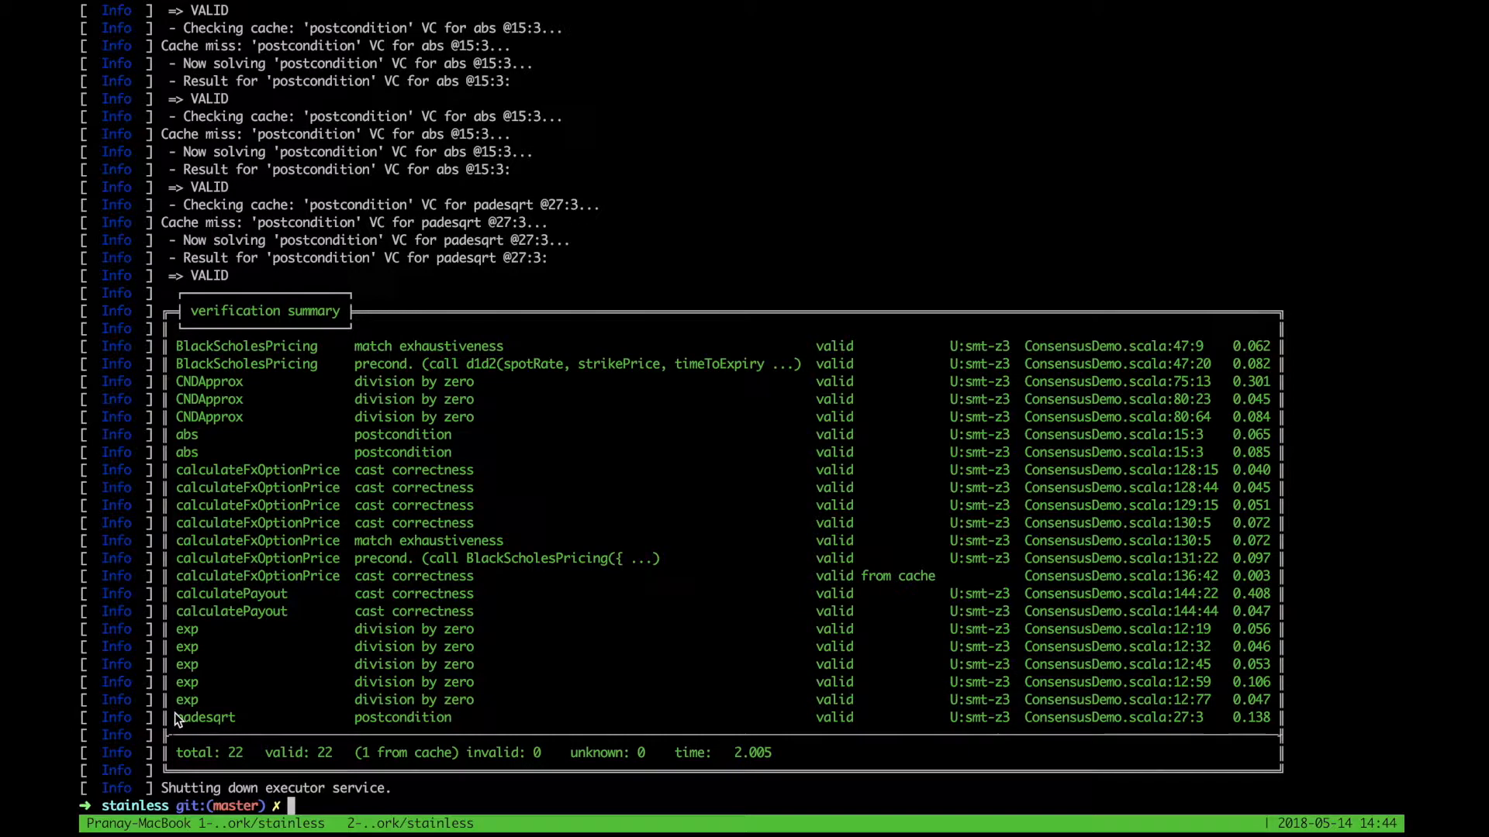
Launch the demo with scala ConsensusDemo options.csv after the 22-valid Stainless summary.
{"action": "type", "text": "scala ConsensusDemo options.csv"}
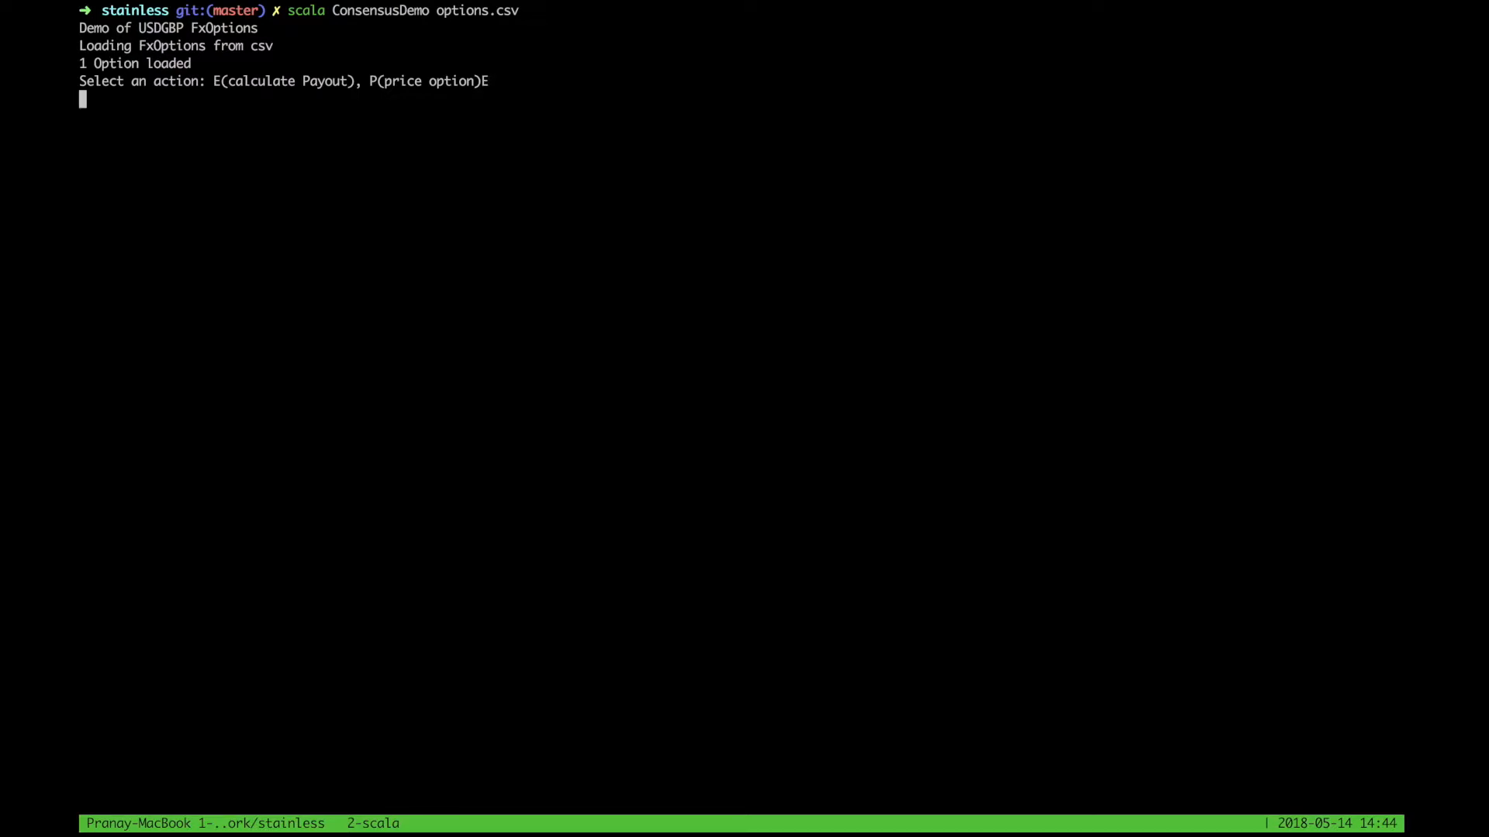
Confirm action E to calculate the payout for the loaded FX option.
{"action": "key", "text": "enter"}
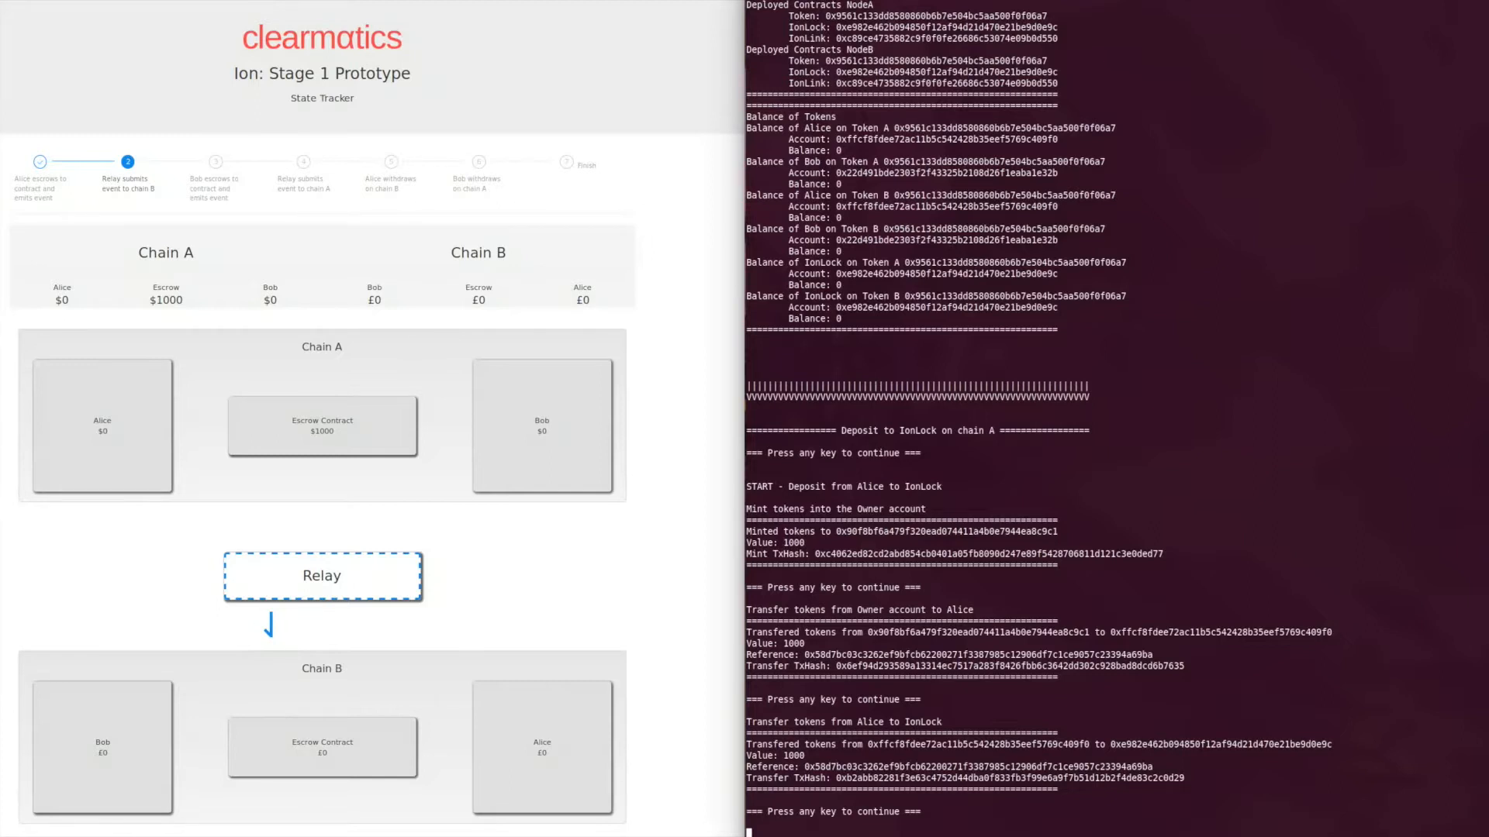
Advance the Ion demo through minting, transferring and depositing Alice's 1000 tokens into IonLock on chain A.
{"action": "key", "text": "enter"}
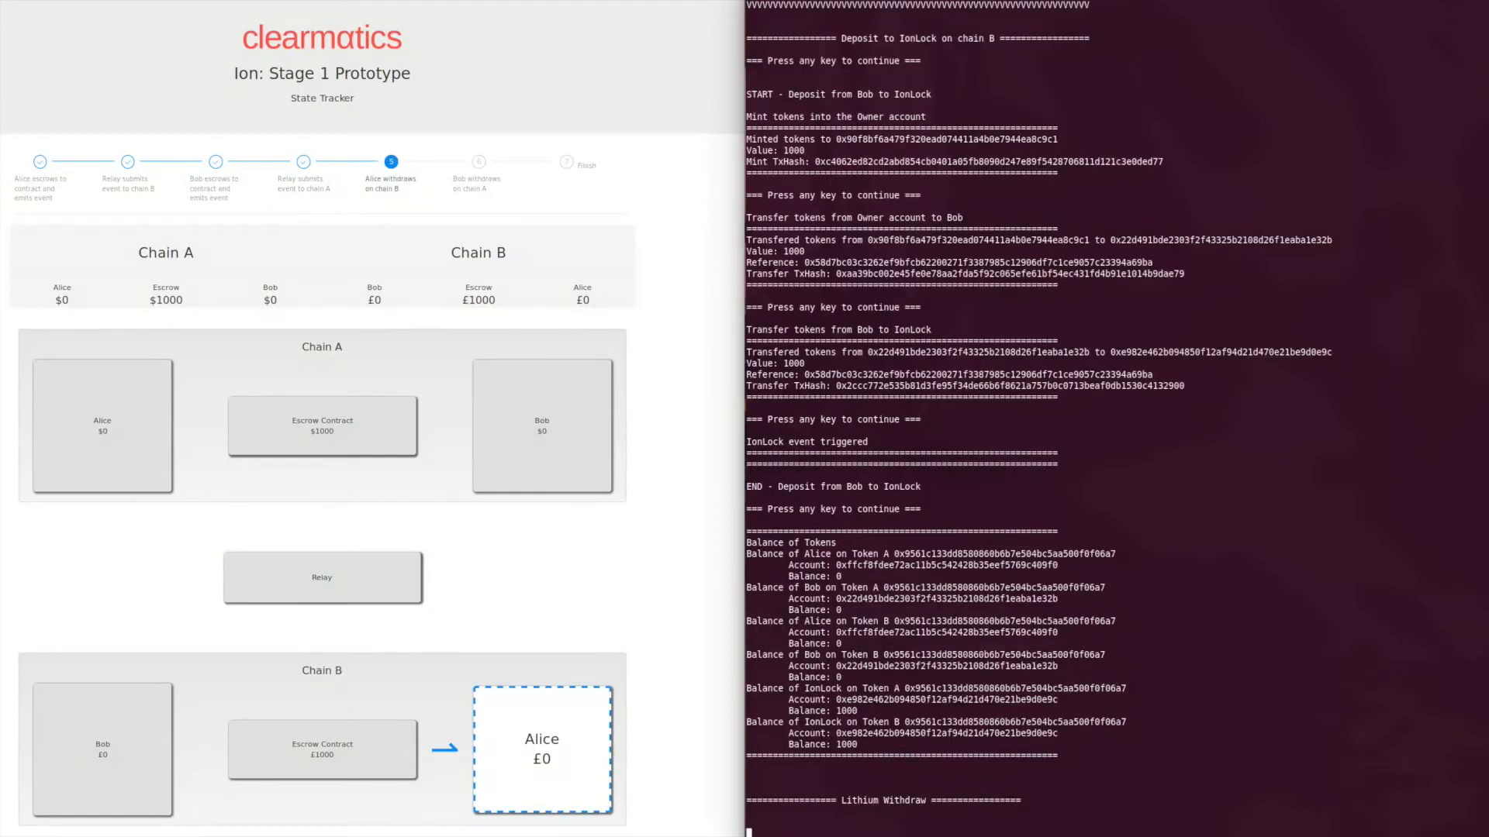
Continue past Bob's 1000-token deposit on chain B to withdraw the escrowed tokens to Alice.
{"action": "key", "text": "enter"}
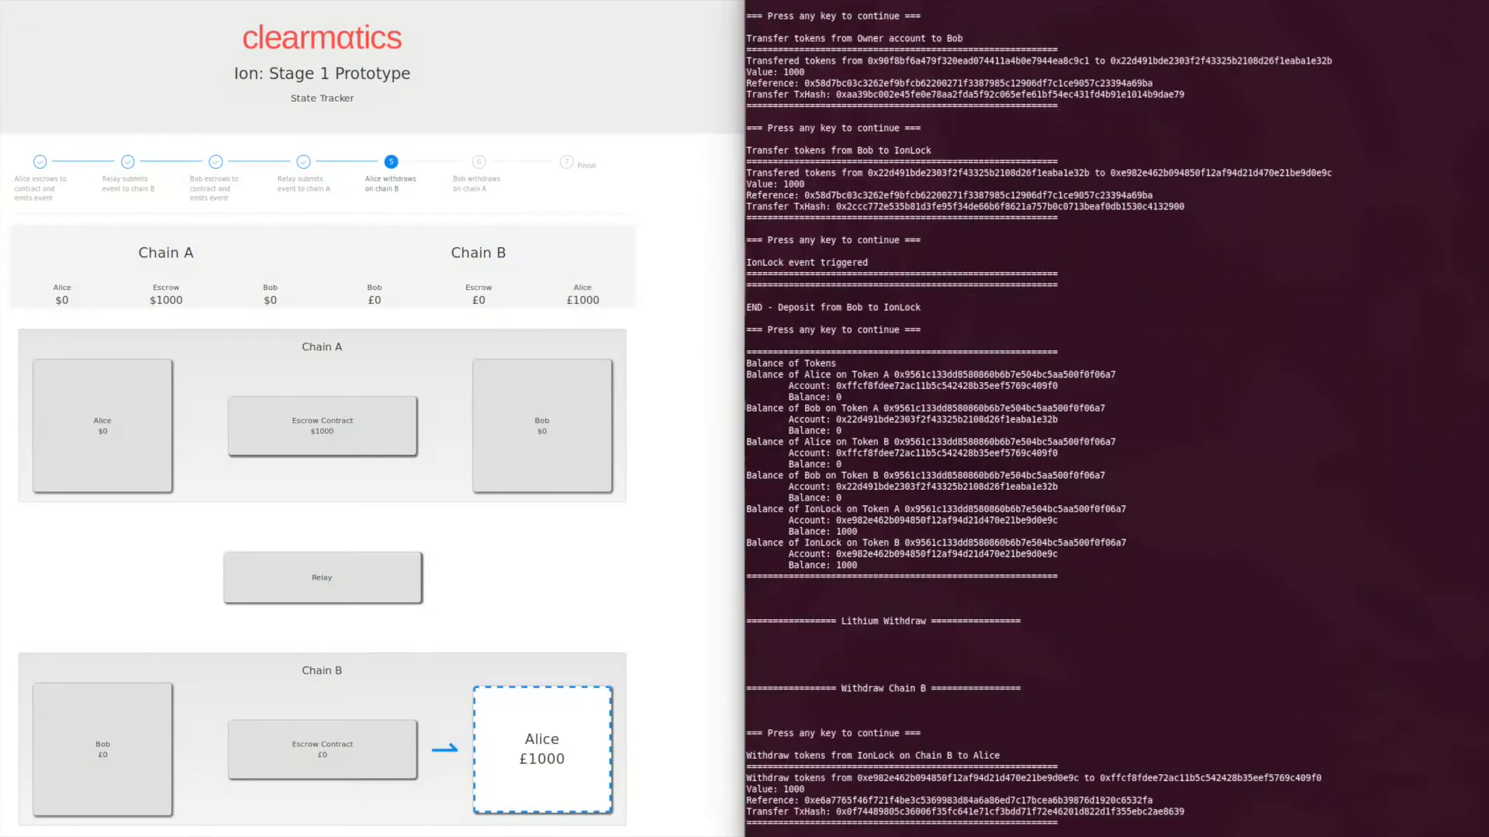